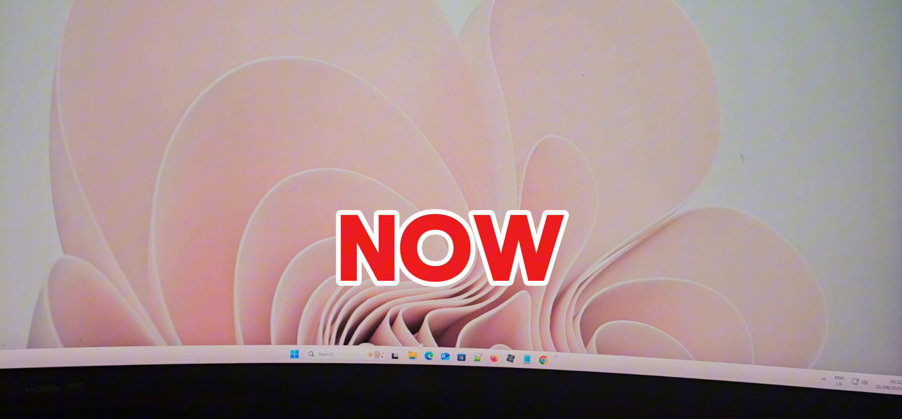
Bring up Google results for AMD Adrenalin 24.8.1 opening randomly, showing AMD Community and Reddit threads.
{"action": "left_click", "coordinate": [543, 359]}
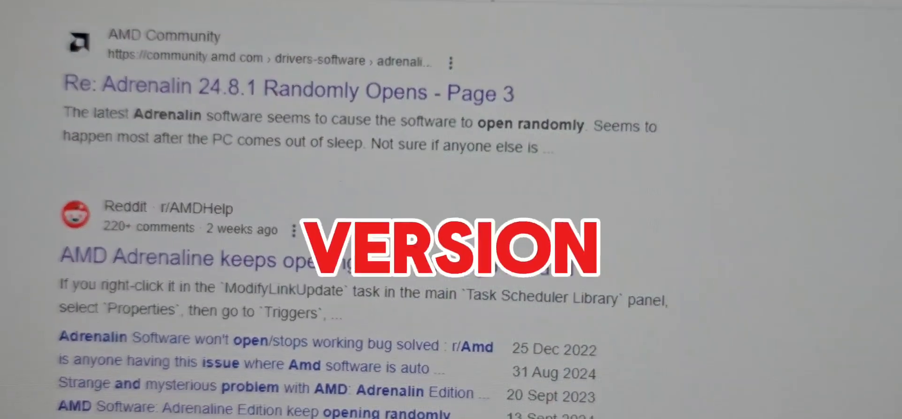
{"action": "scroll", "scroll_direction": "up", "scroll_amount": 3}
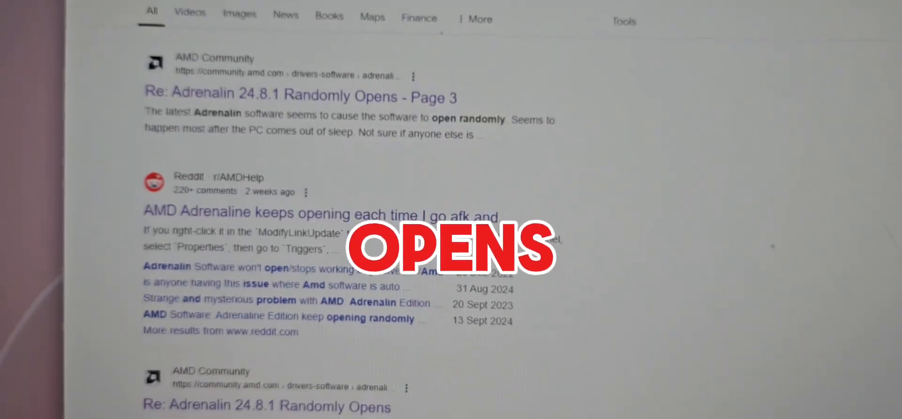
{"action": "scroll", "scroll_direction": "down", "scroll_amount": 3}
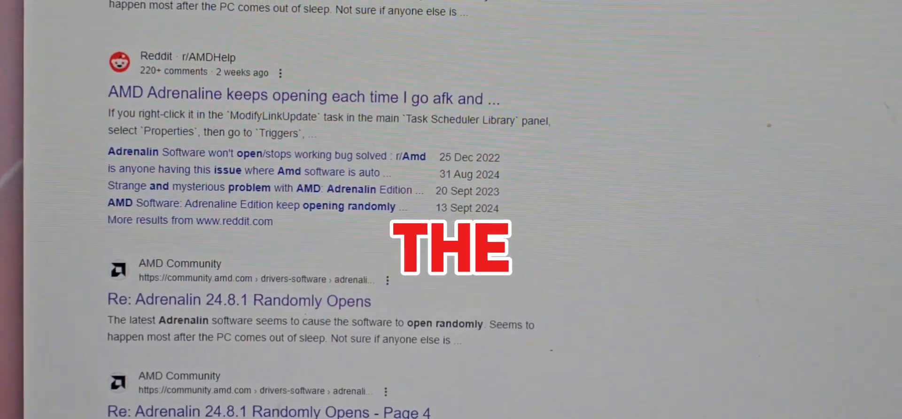
{"action": "scroll", "scroll_direction": "down", "scroll_amount": 3}
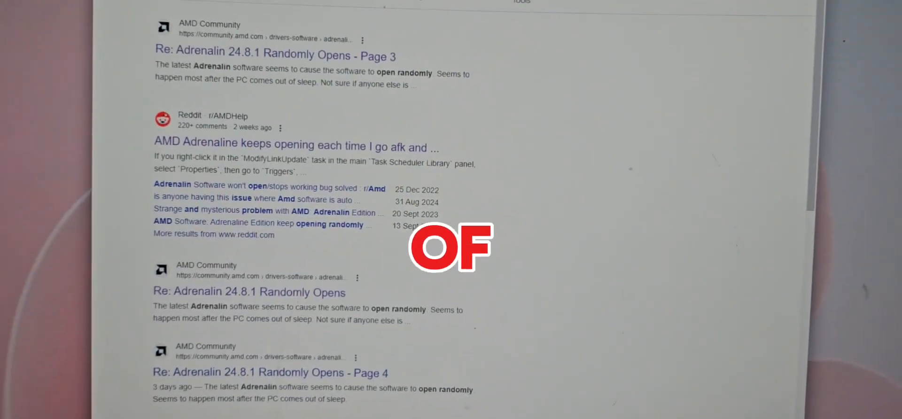
{"action": "scroll", "scroll_direction": "down", "scroll_amount": 3}
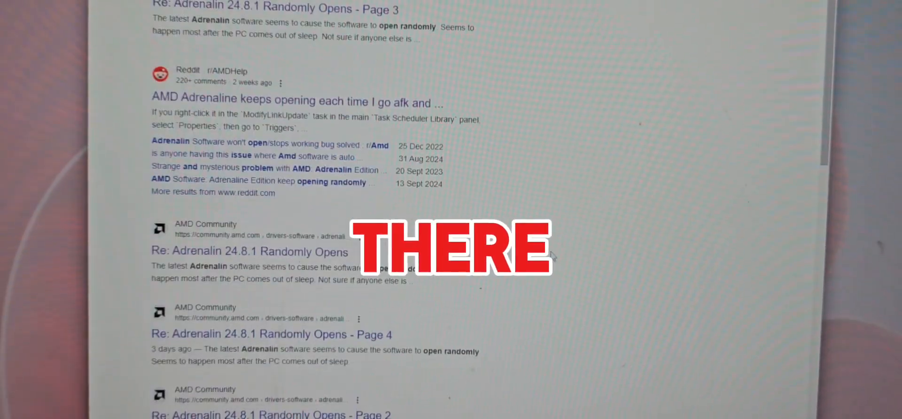
{"action": "scroll", "scroll_direction": "up", "scroll_amount": 3}
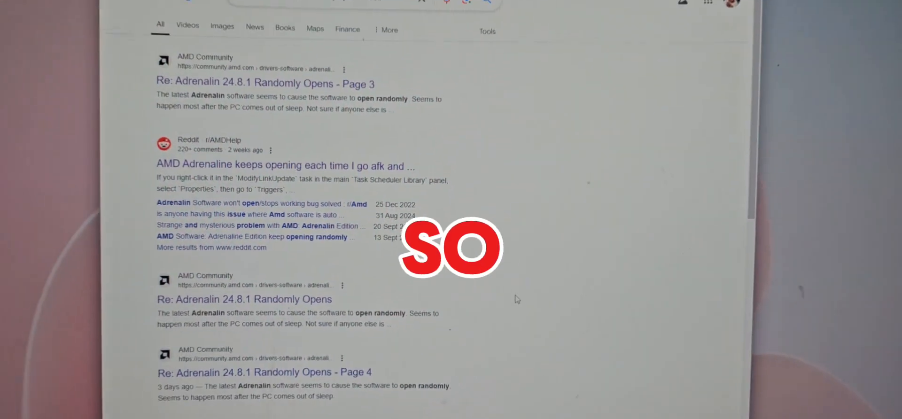